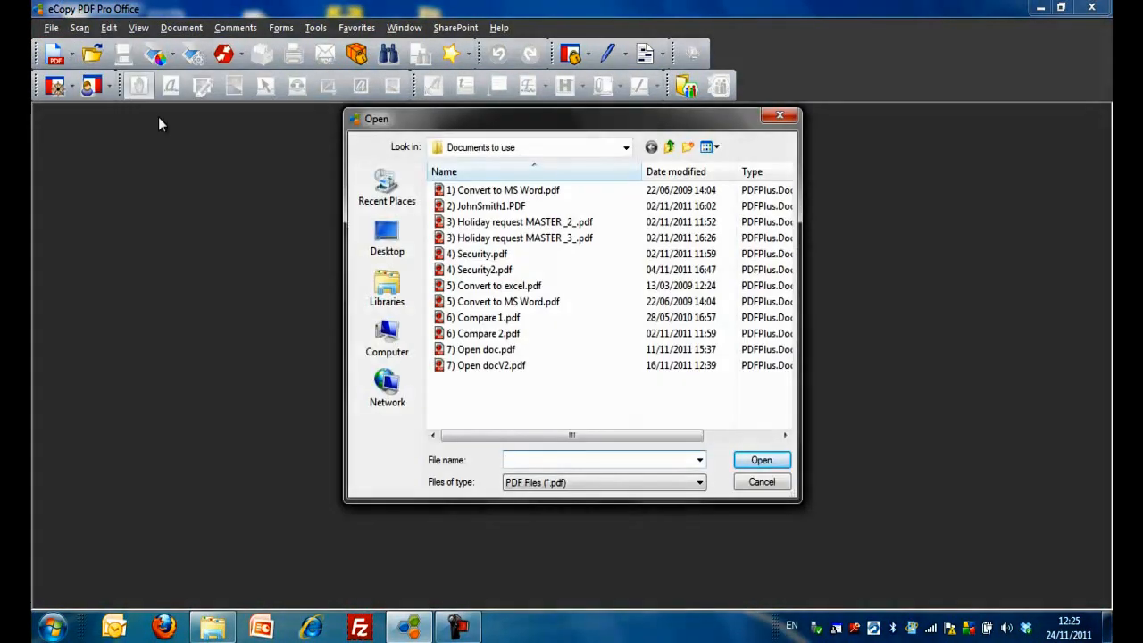
# Step: Open '3) Holiday request MASTER _2_.pdf' and show the Forms menu
pyautogui.click(522, 221)
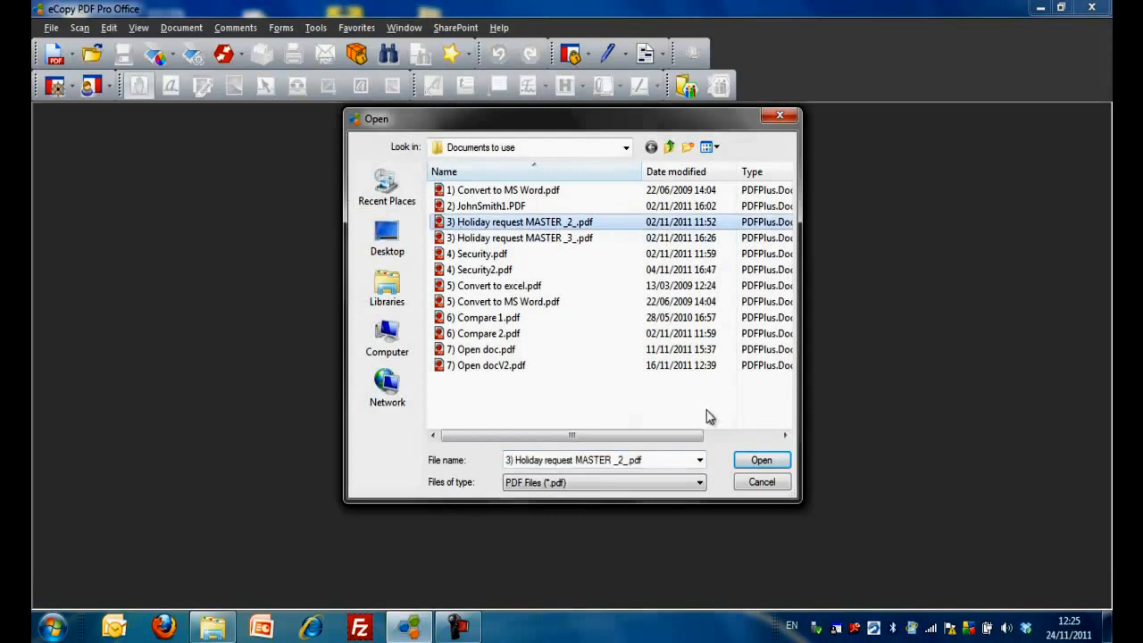
pyautogui.click(760, 459)
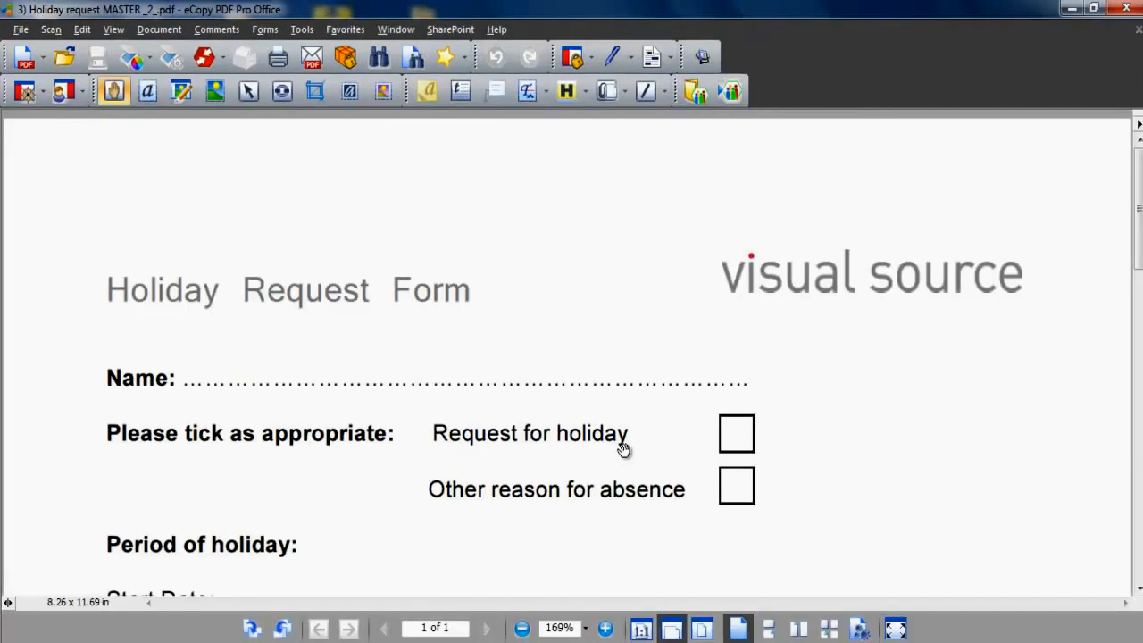
pyautogui.moveTo(543, 413)
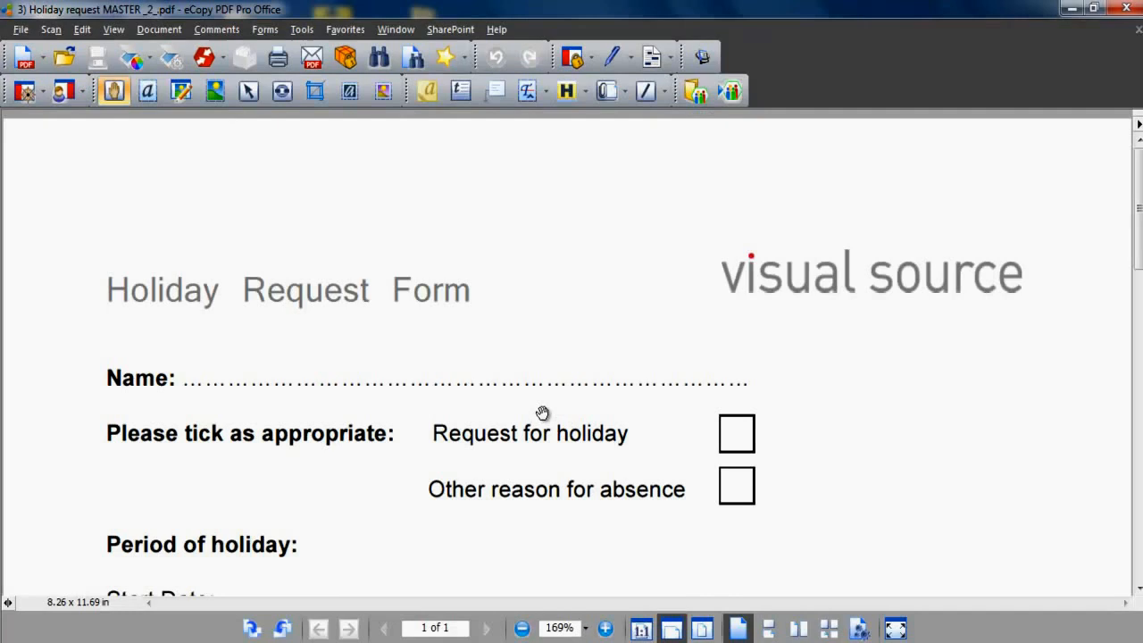
pyautogui.moveTo(518, 378)
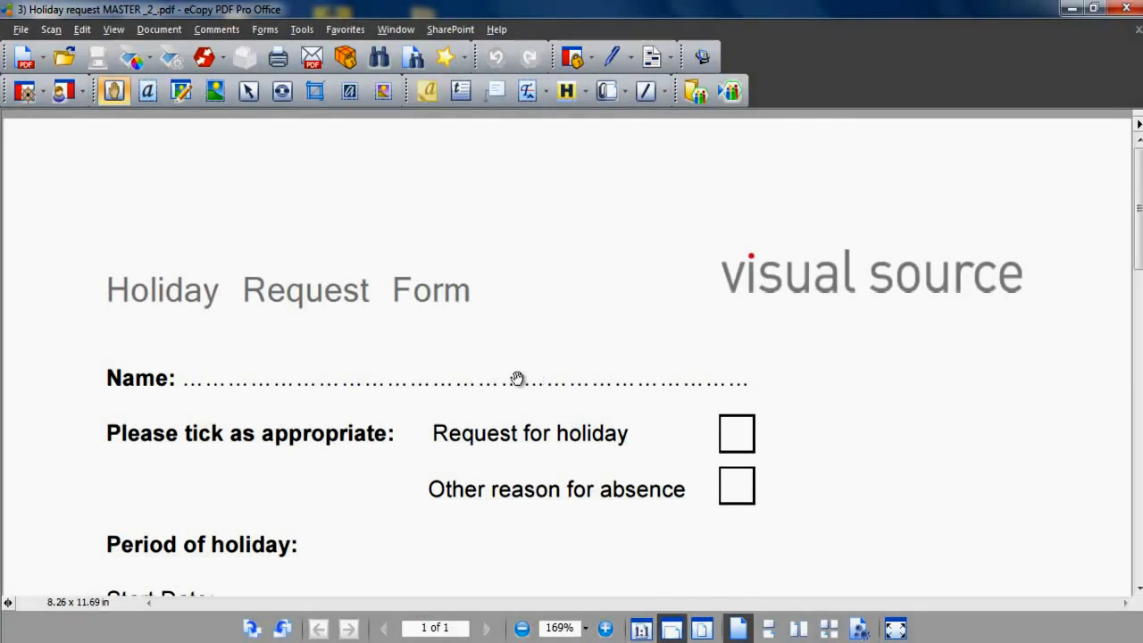
pyautogui.click(265, 30)
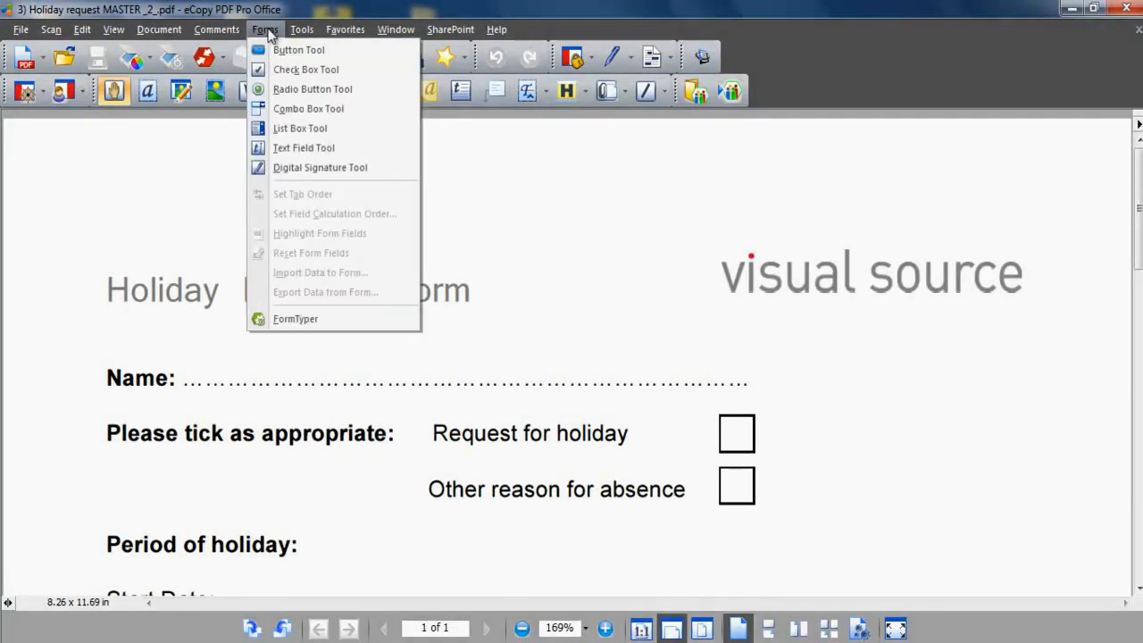
pyautogui.moveTo(296, 318)
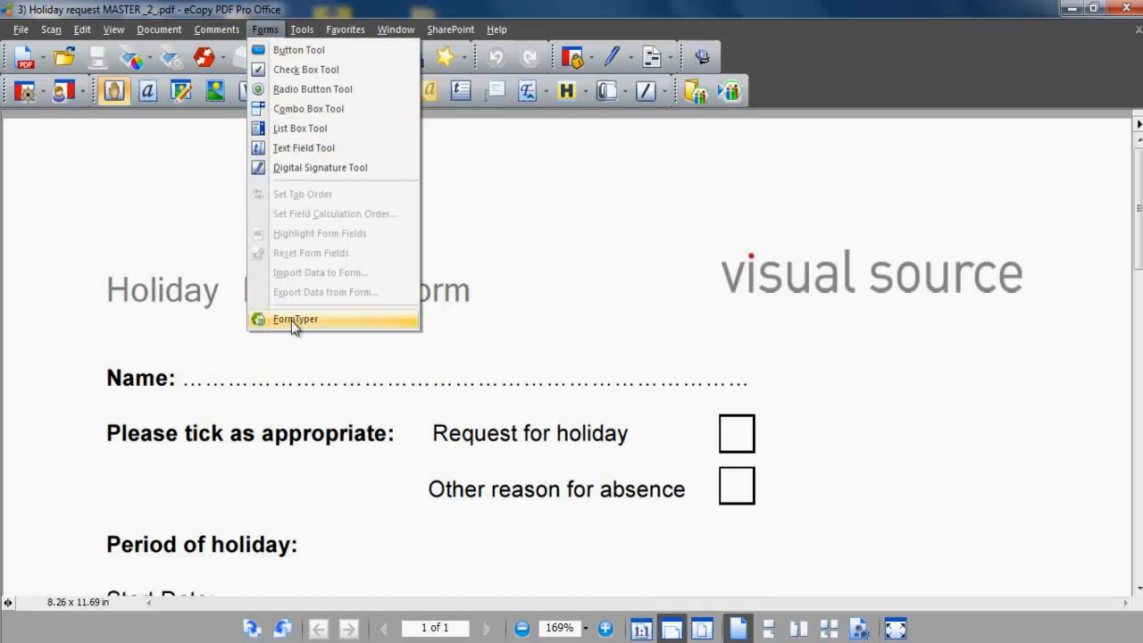
# Step: Run FormTyper to convert the holiday request into a fillable form
pyautogui.click(296, 319)
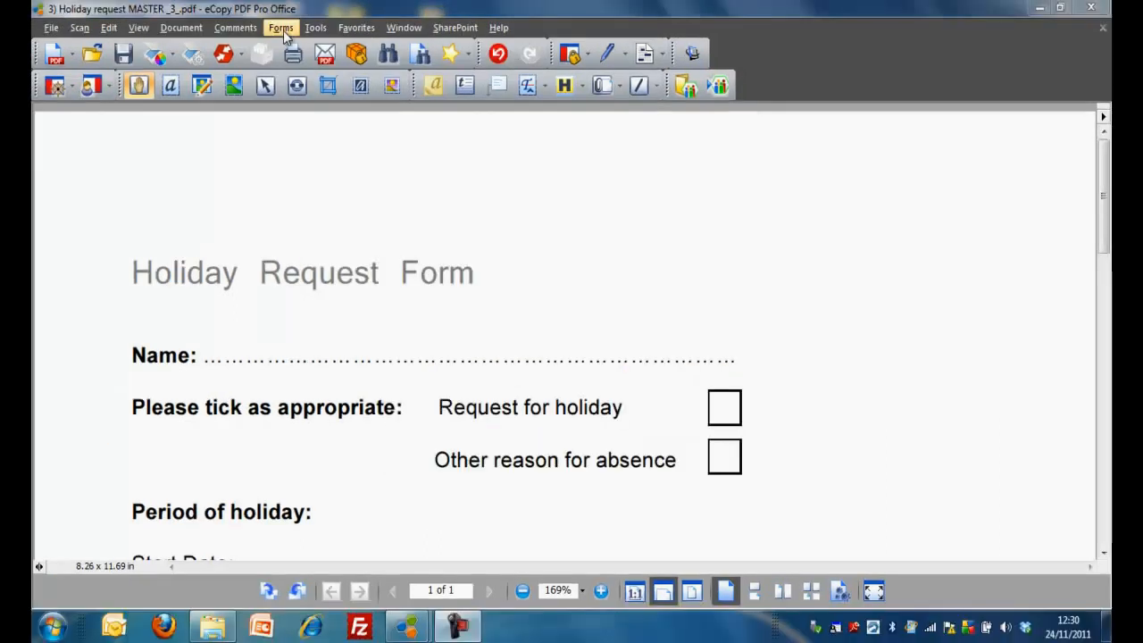
pyautogui.moveTo(264, 275)
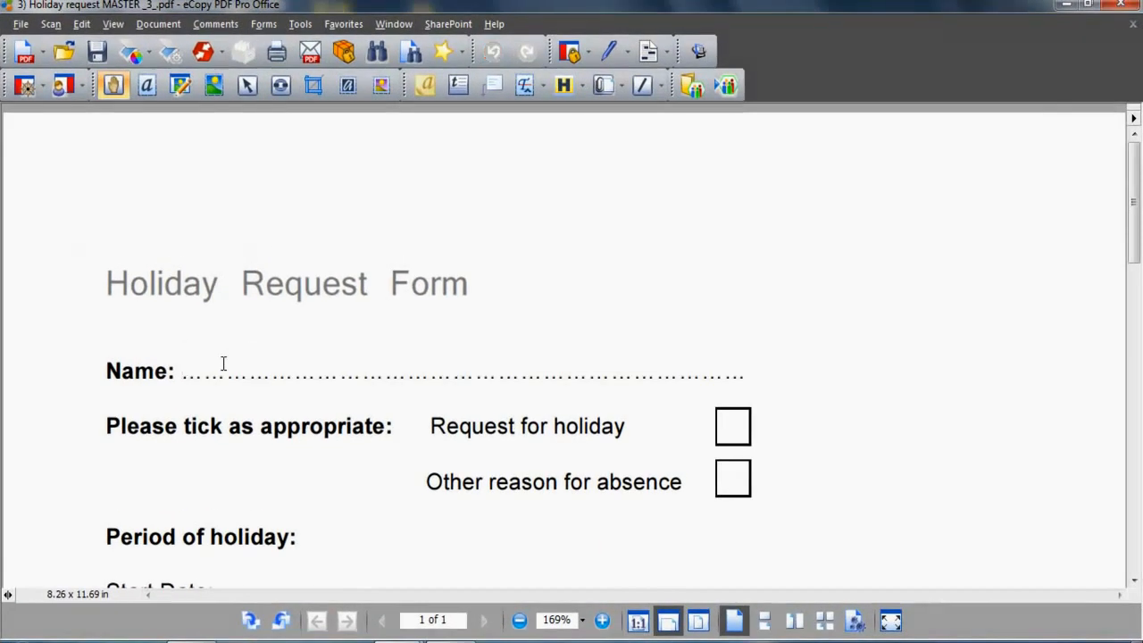
# Step: Enter 'John Smith' as the name and tick Request for holiday
pyautogui.write('John Smith')
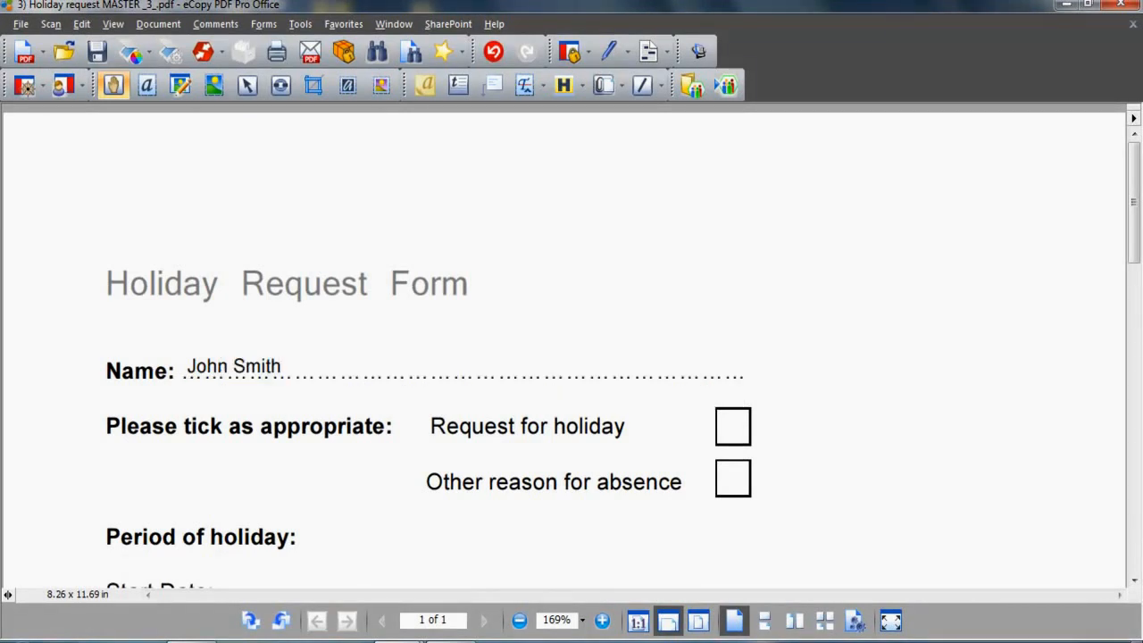
pyautogui.moveTo(732, 426)
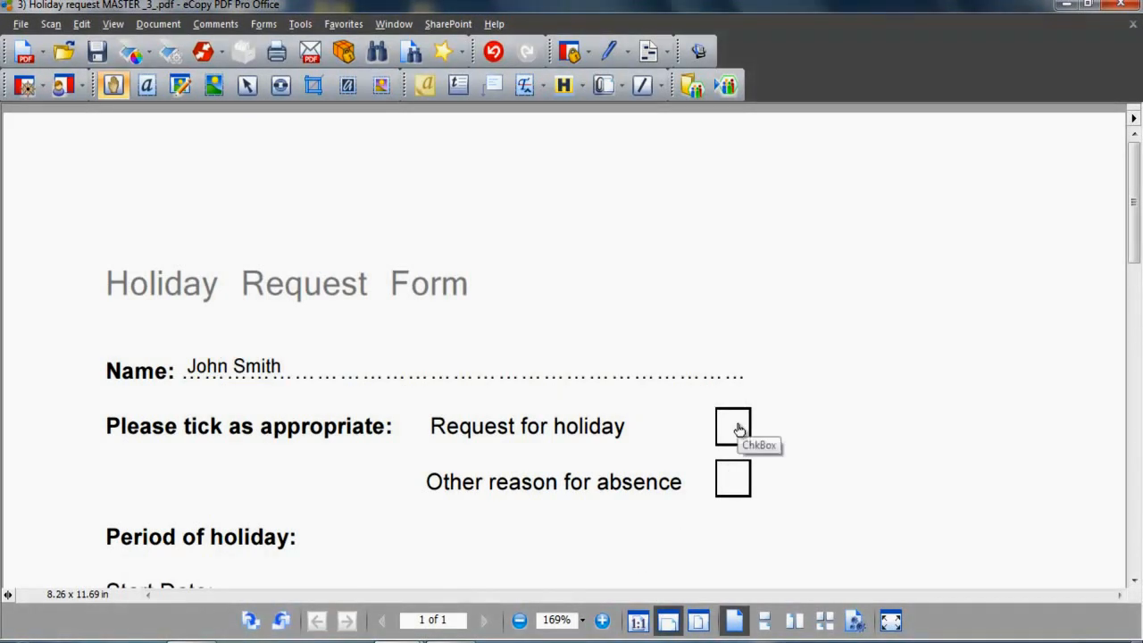
pyautogui.click(732, 426)
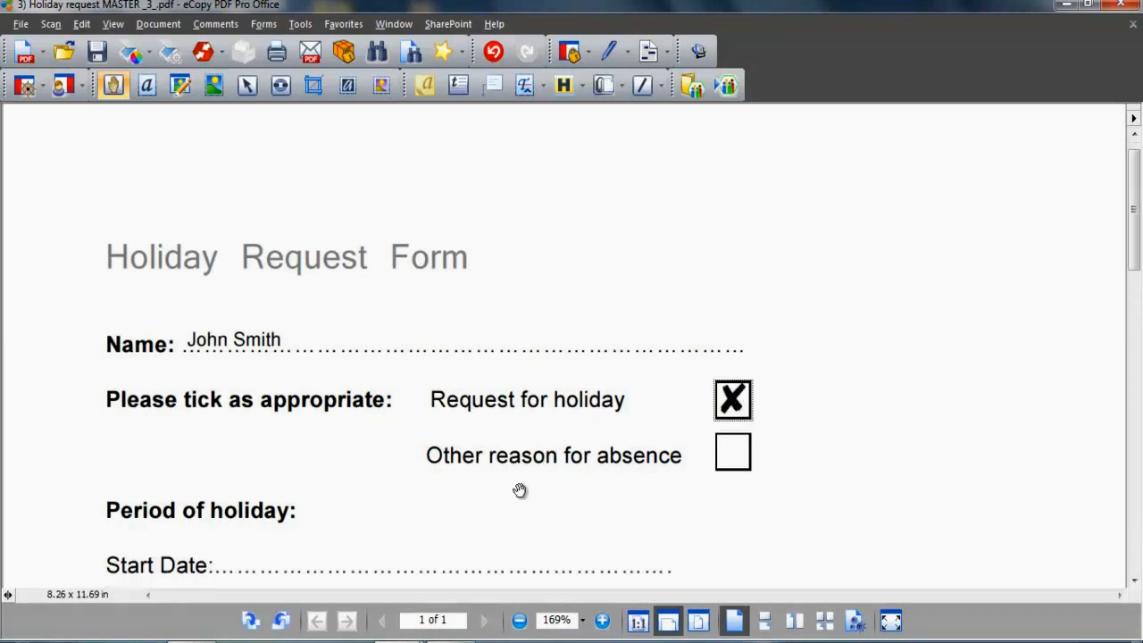
# Step: Set Cover Required to Yes, leaving No unticked
pyautogui.scroll(-3)
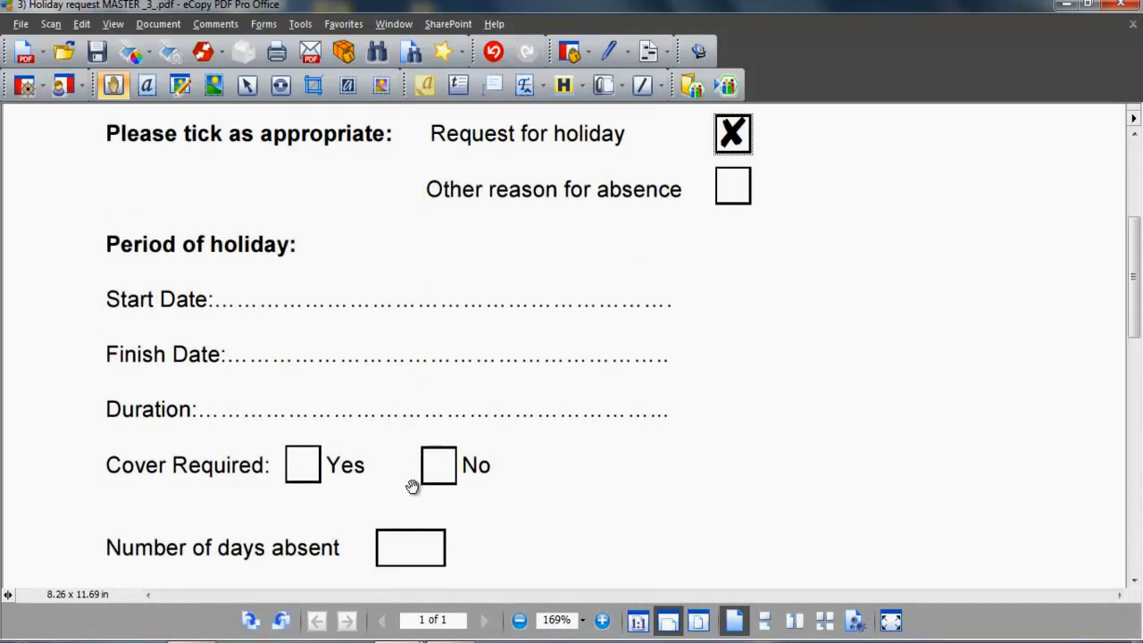
pyautogui.click(302, 464)
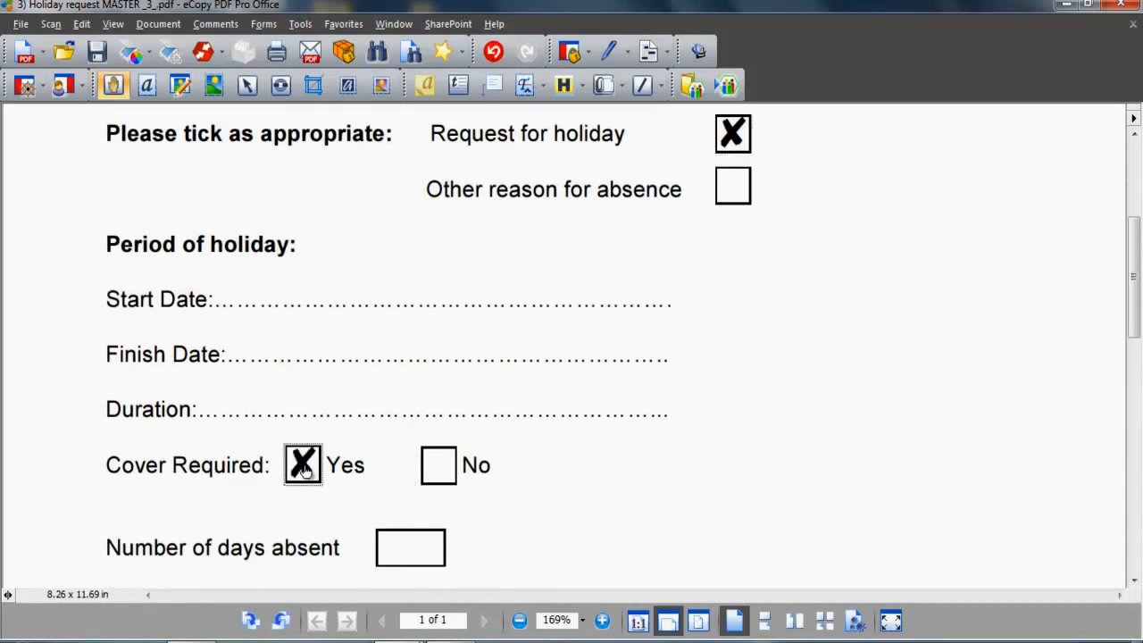
pyautogui.moveTo(440, 472)
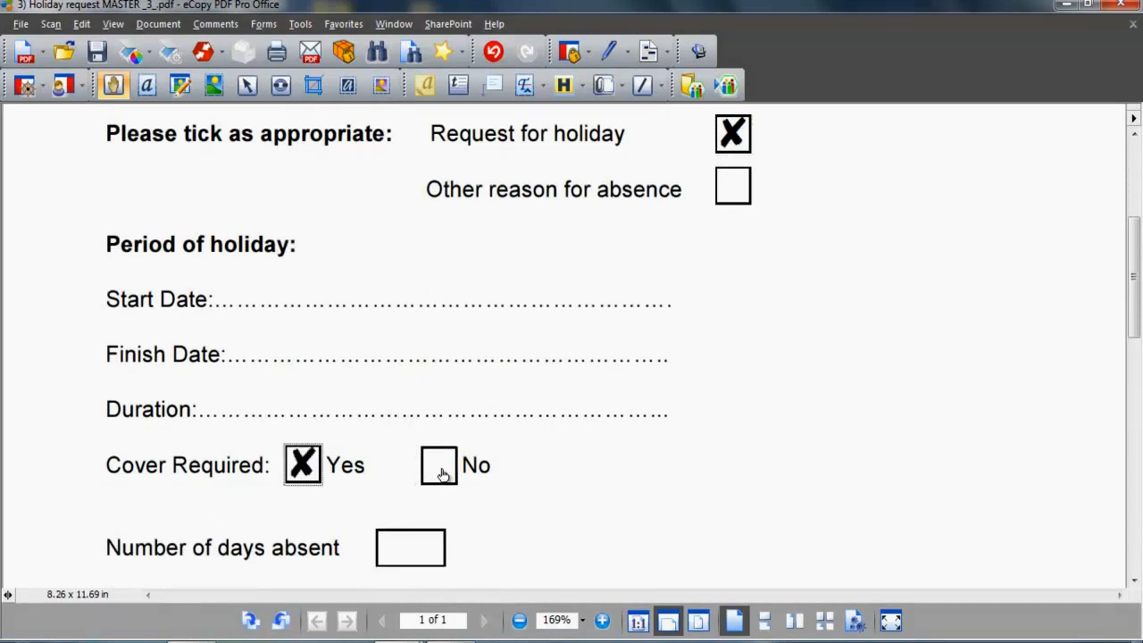
pyautogui.click(438, 464)
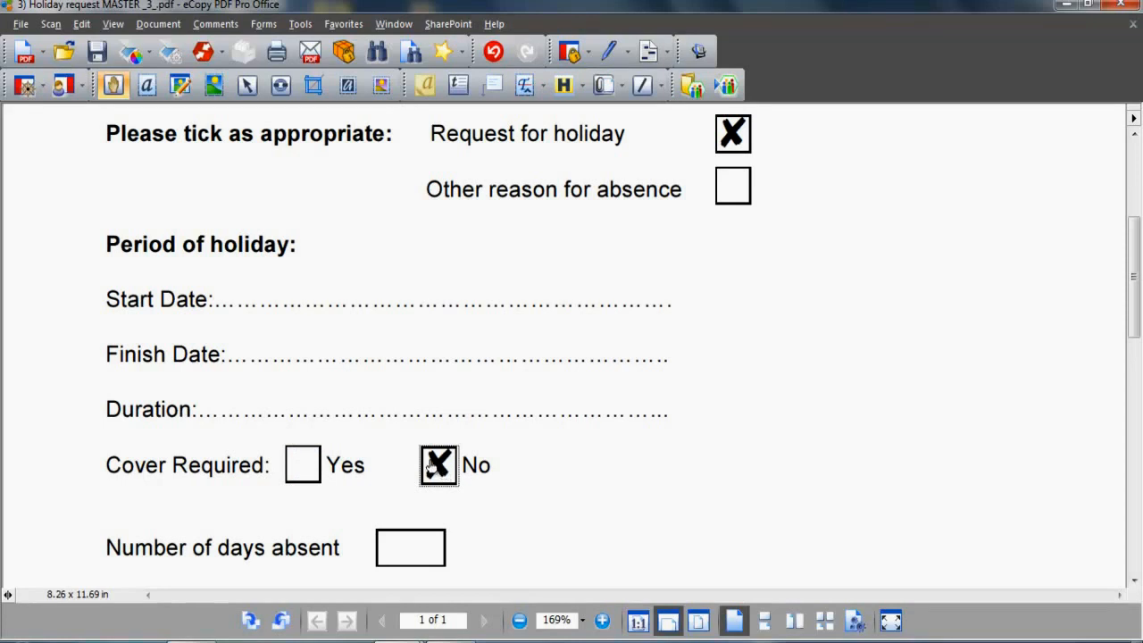
pyautogui.click(303, 464)
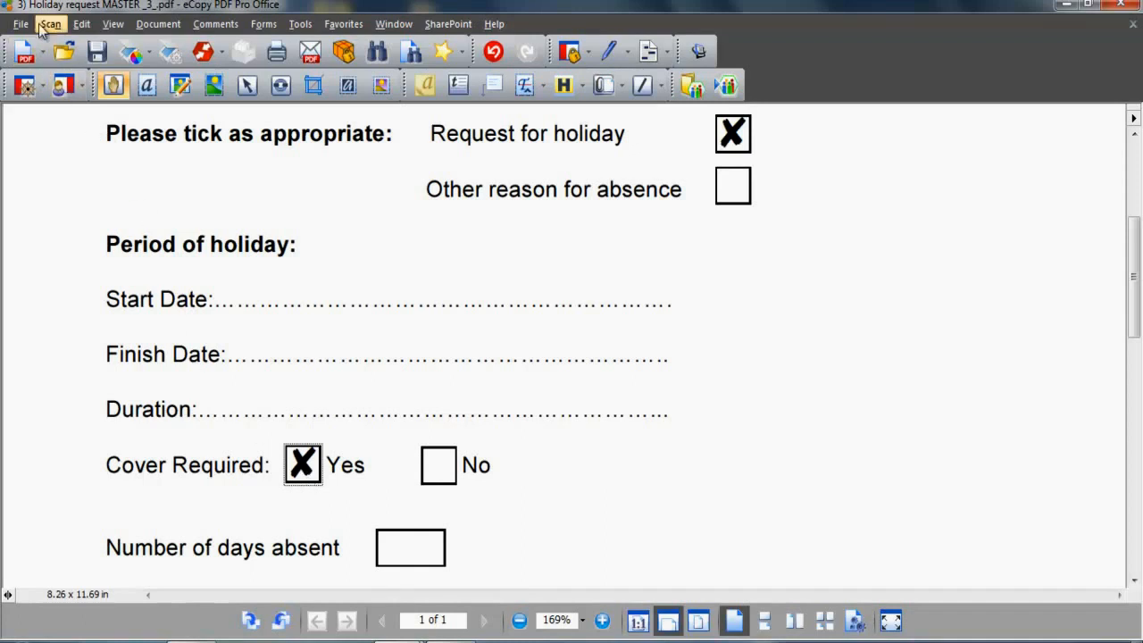
# Step: Save the filled form as '3) Holiday request MASTER _4_.pdf'
pyautogui.click(20, 24)
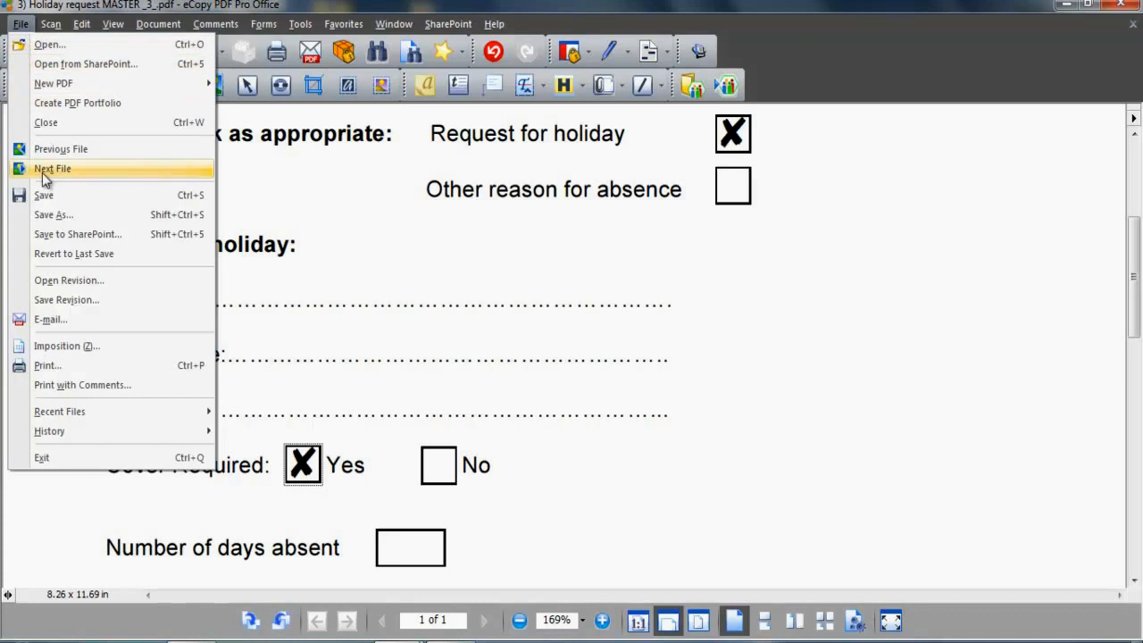
pyautogui.click(54, 215)
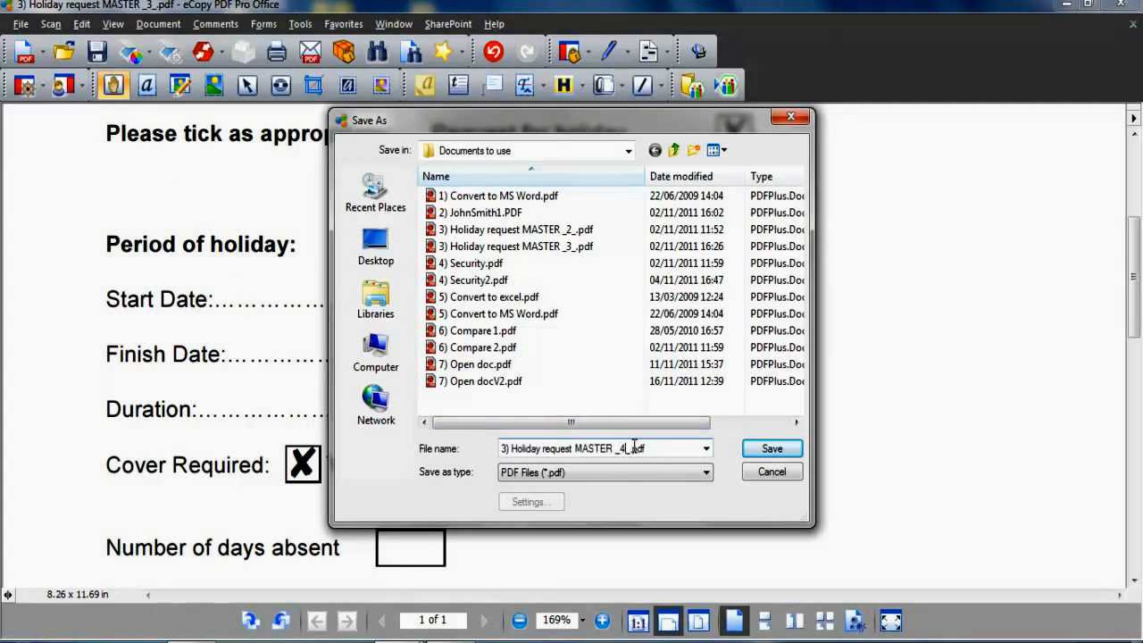
pyautogui.click(771, 448)
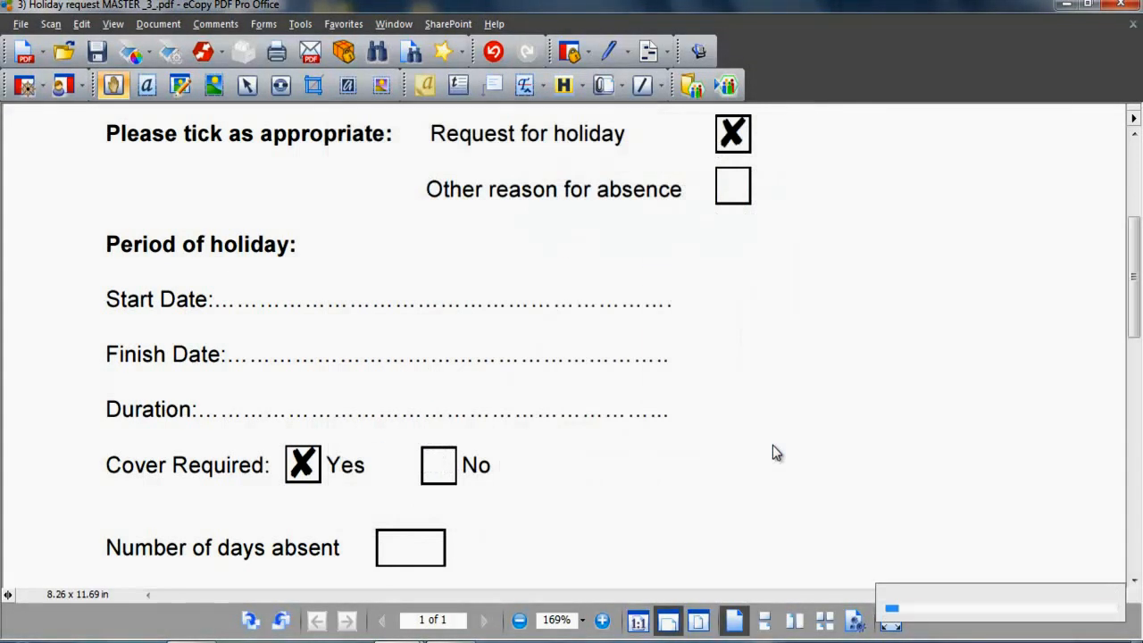